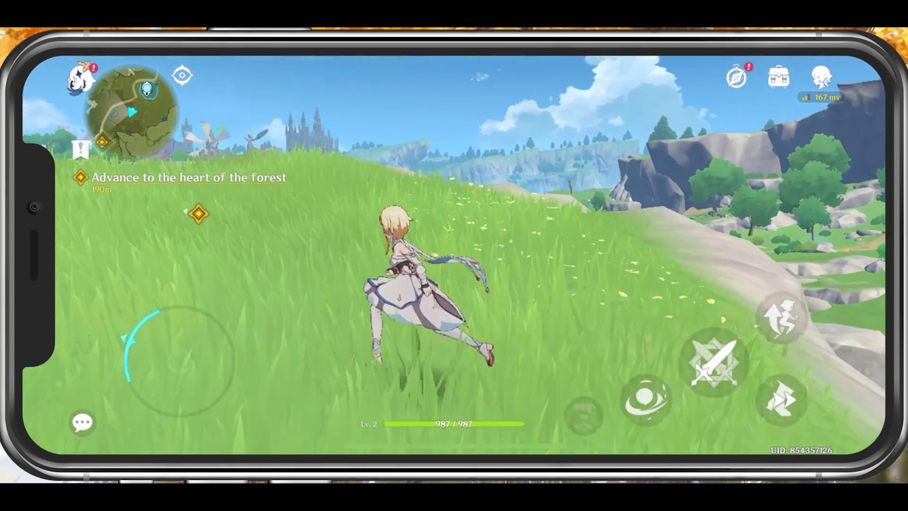
Step: Bring up the game's main profile menu showing Adventure Rank 2 and World Level 0
click(784, 399)
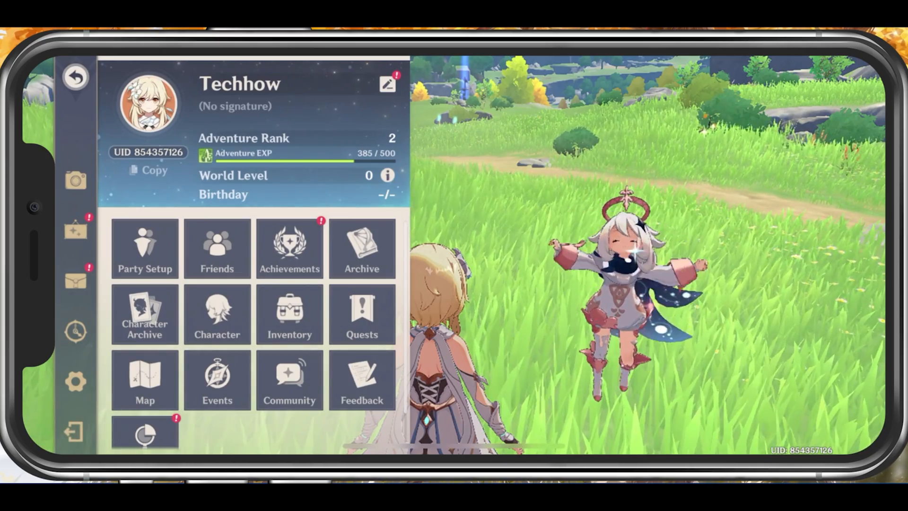
Step: Go to the Graphics page of the game Settings with Graphics Quality still Custom
click(75, 381)
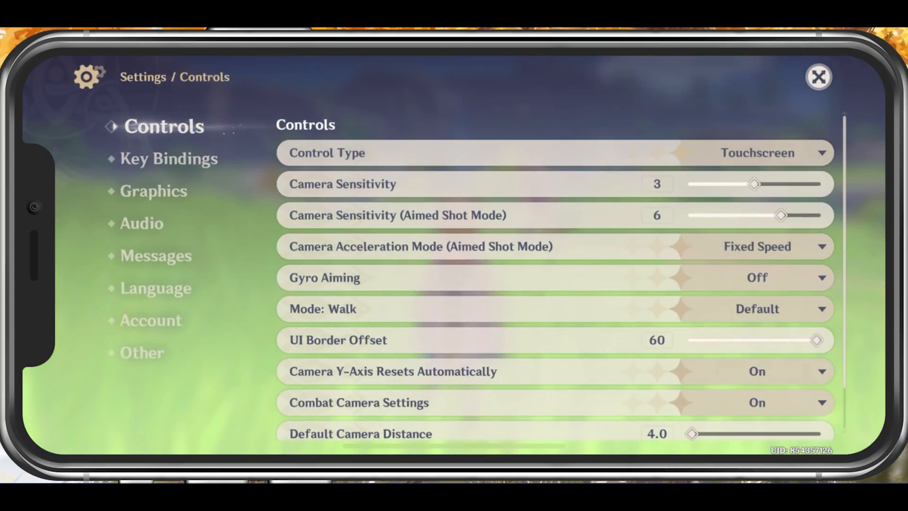
click(153, 191)
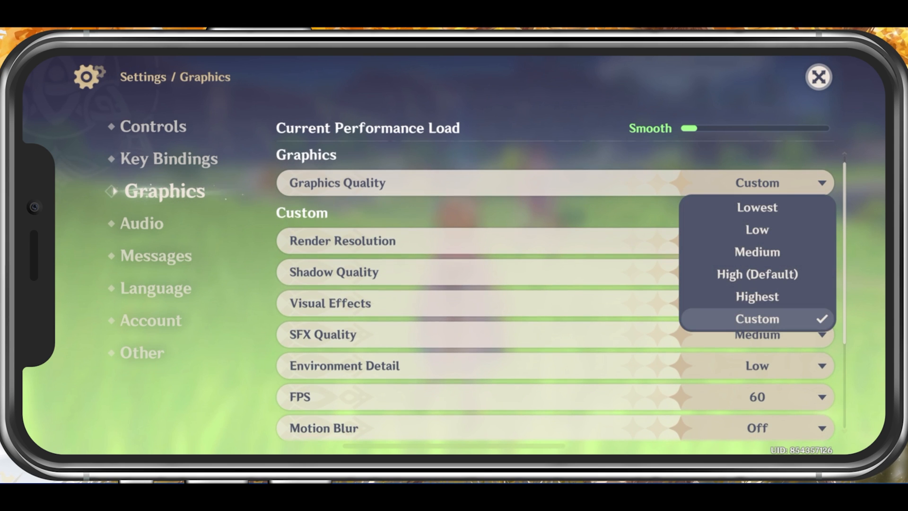
Step: Switch Graphics Quality to the Medium preset, giving FPS 30 and Motion Blur Low
click(756, 252)
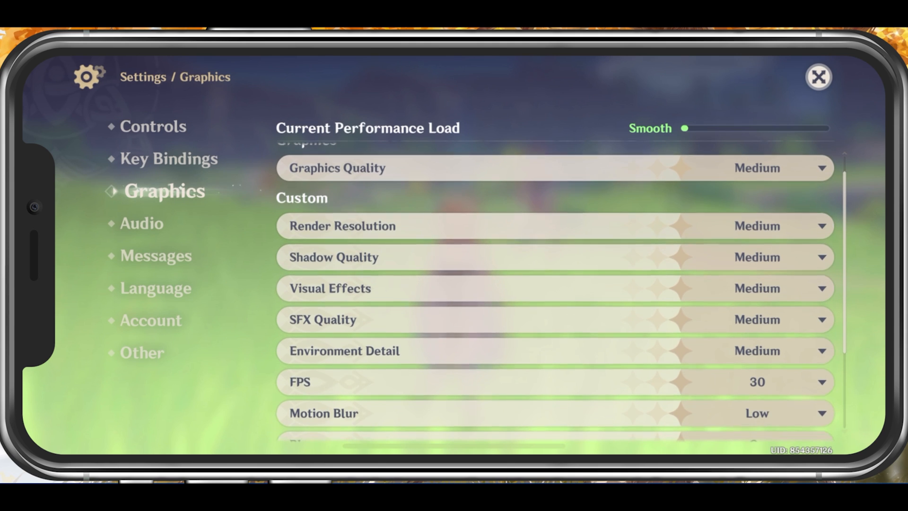
scroll(down, 3)
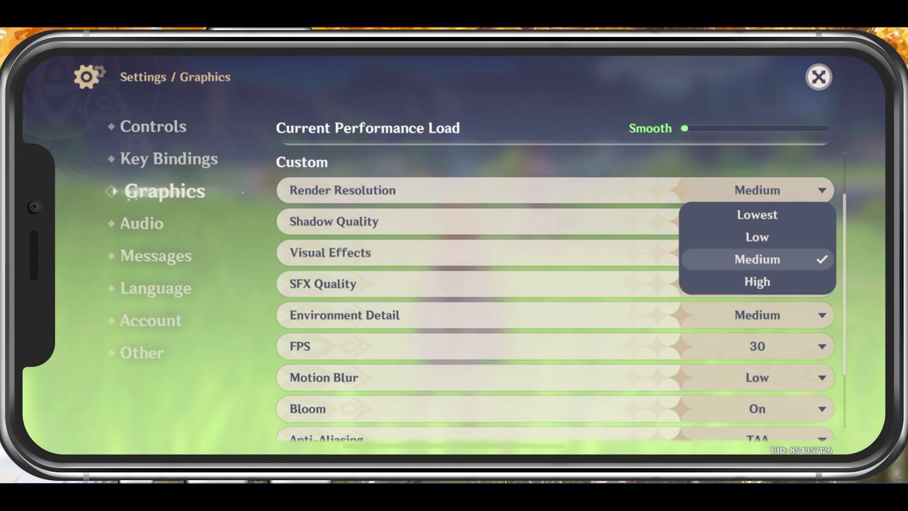
Step: Set Shadow Quality and Environment Detail to Low and raise FPS to 60
click(757, 259)
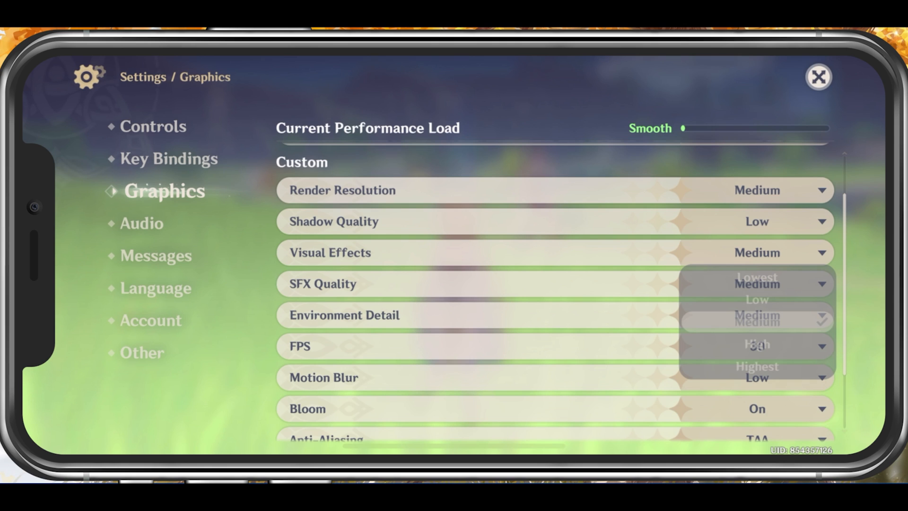
click(756, 299)
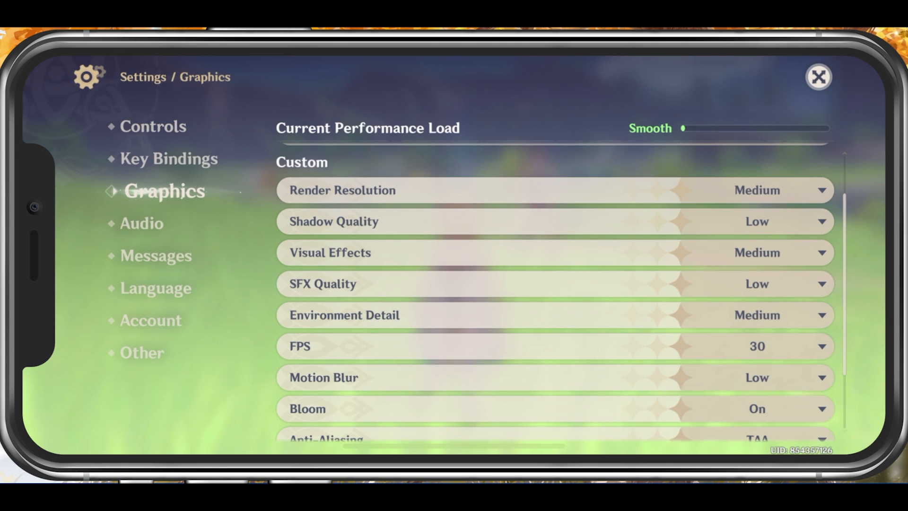
click(805, 284)
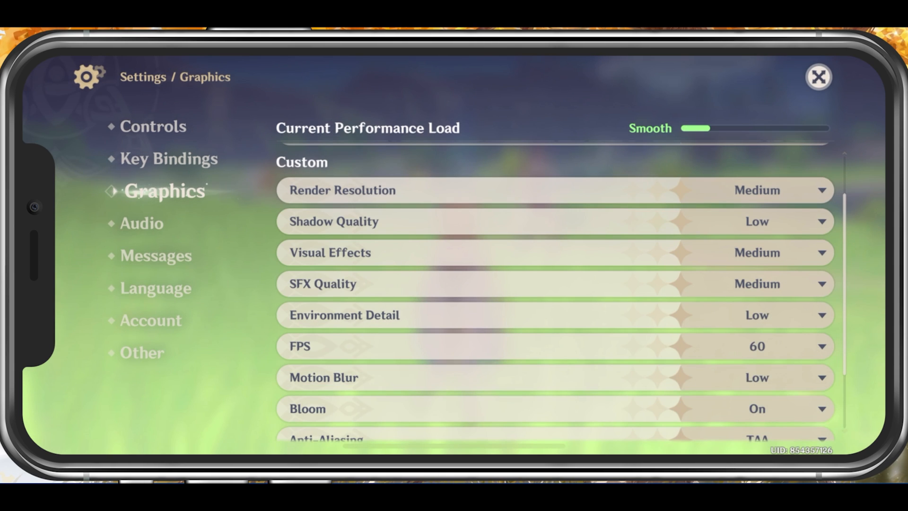
scroll(down, 3)
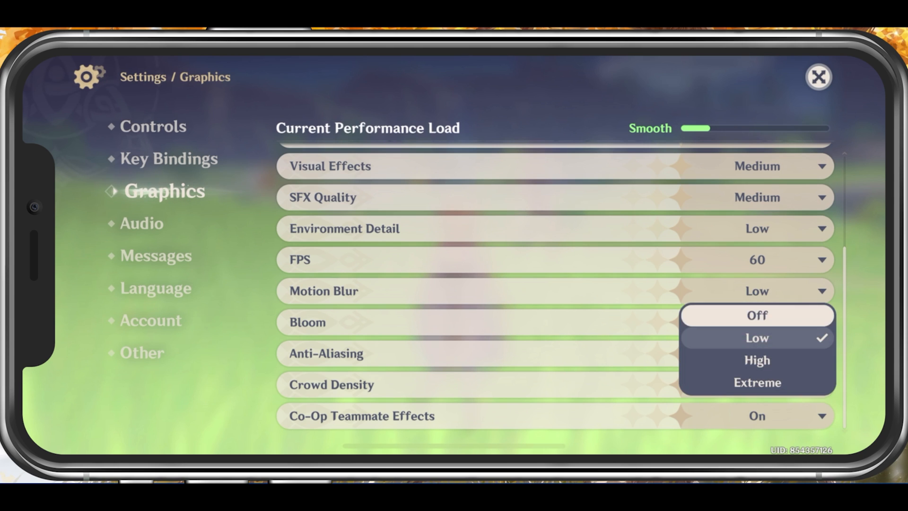
Step: Turn Motion Blur, Bloom and Anti-Aliasing Off with Crowd Density Low, then move to Other settings
click(757, 315)
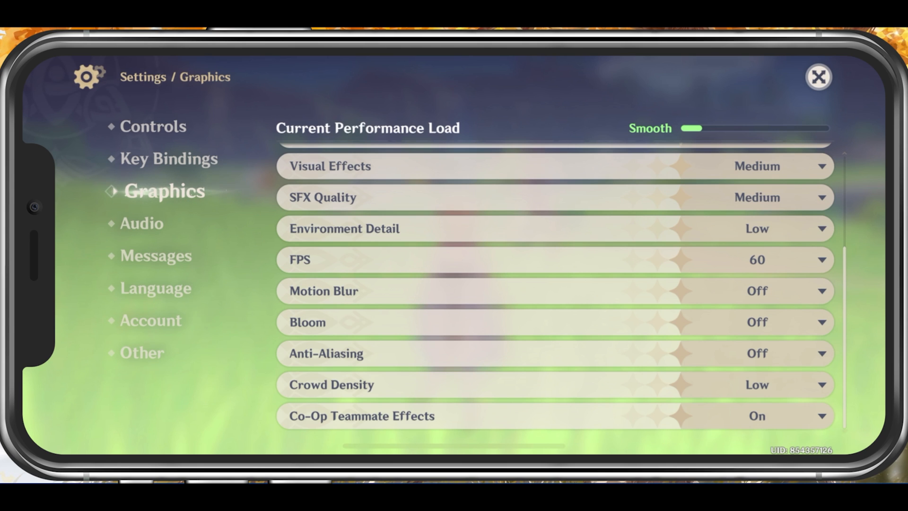
click(142, 352)
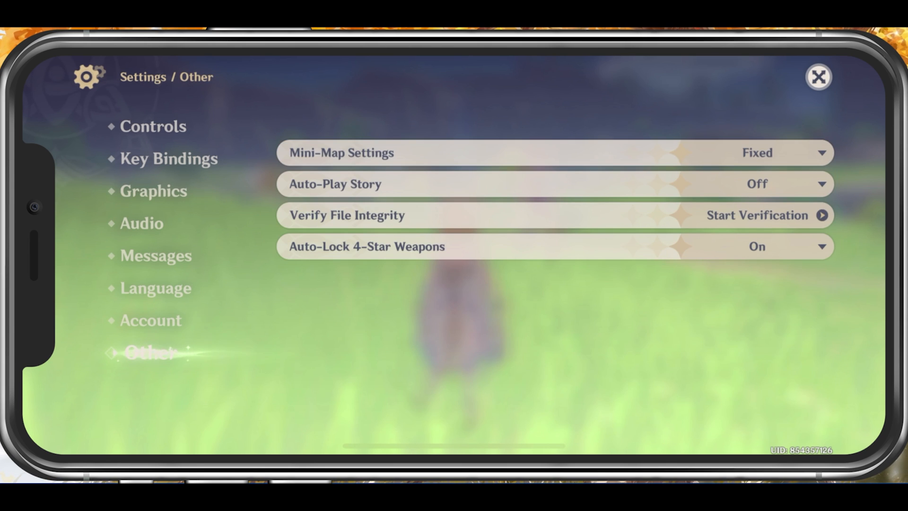
Step: Start and confirm the Verify File Integrity check for the game files
click(769, 215)
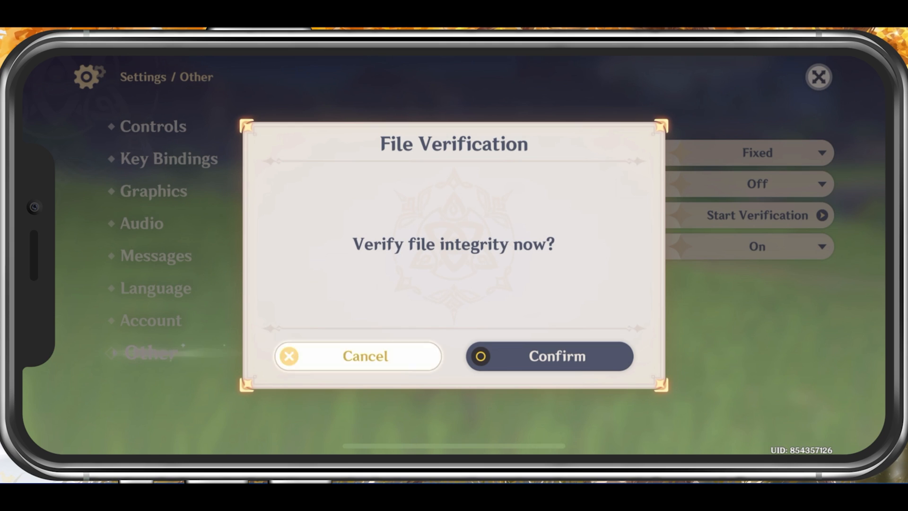
click(358, 356)
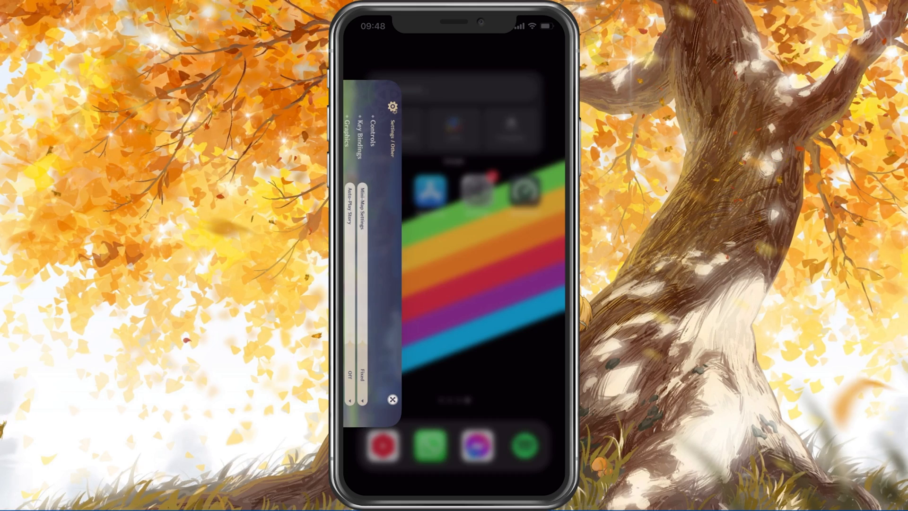
Step: Dismiss the Genshin Impact card and launch the iPhone Settings app
click(393, 400)
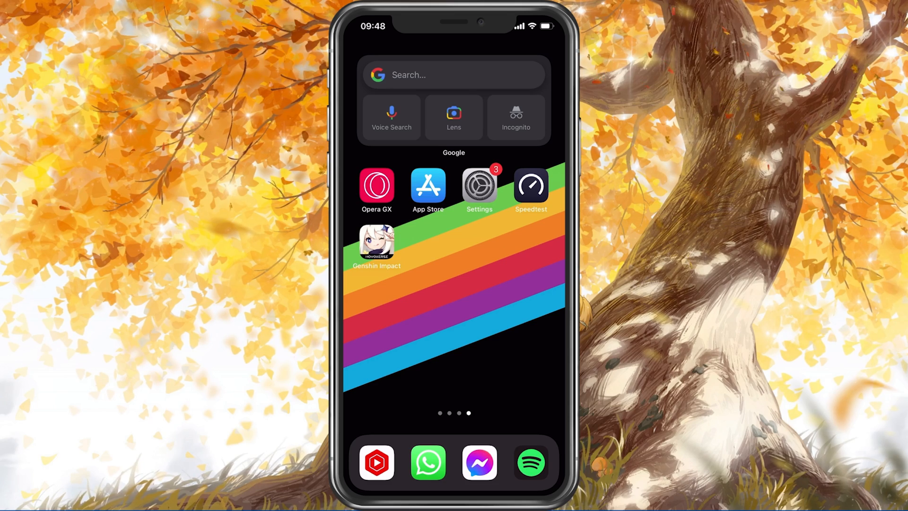
click(479, 185)
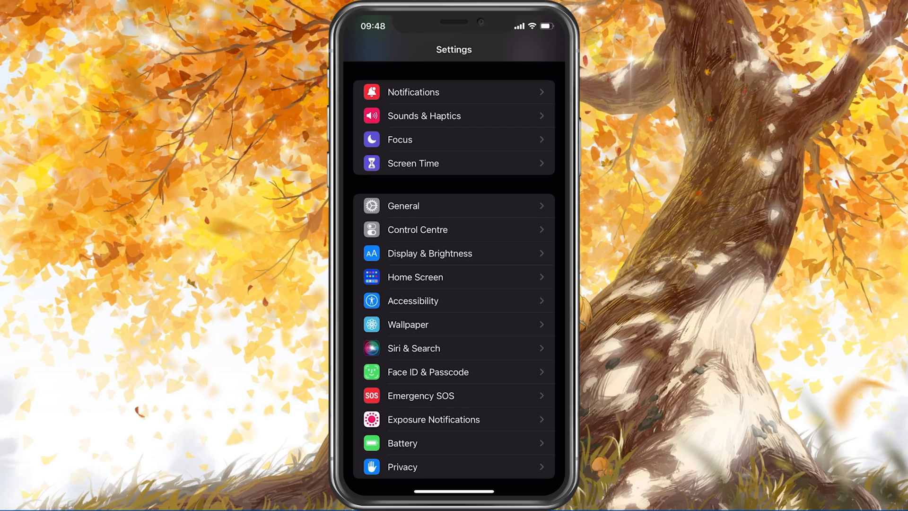
Step: Check Software Update under General, finding iOS 15.3.1 already downloaded
scroll(down, 3)
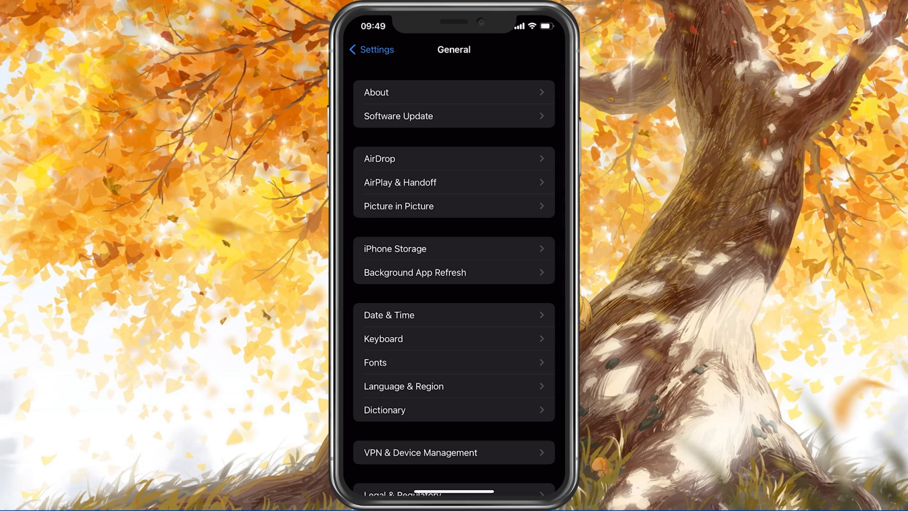
click(454, 116)
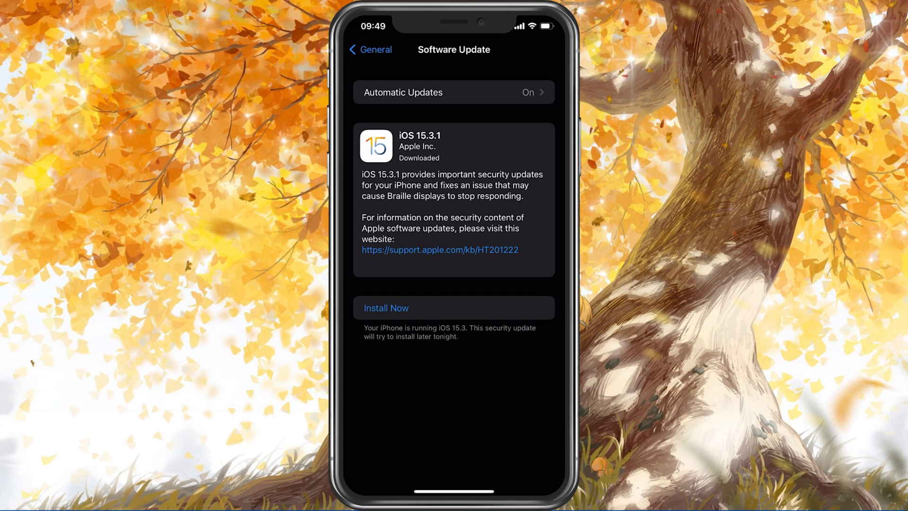
click(369, 49)
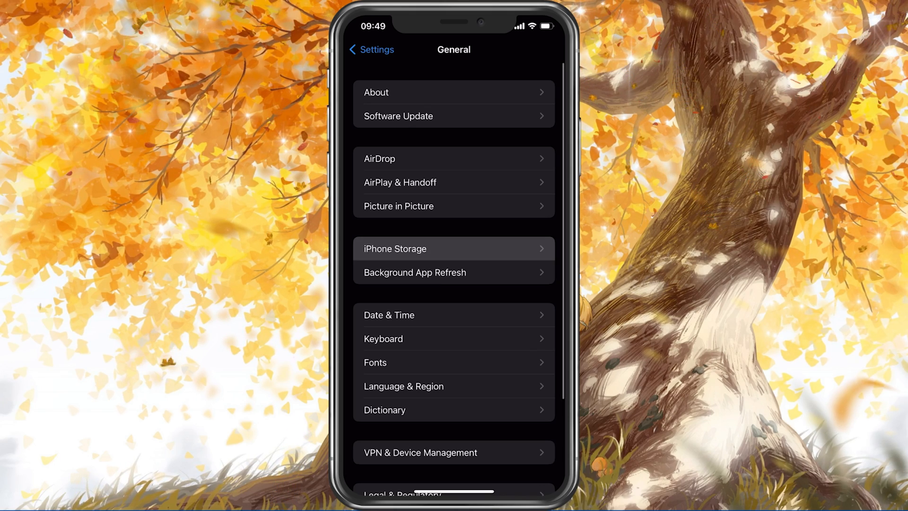
Step: Review iPhone Storage at 116,4 GB of 256 GB, with Genshin Impact taking 3,95 GB
click(453, 248)
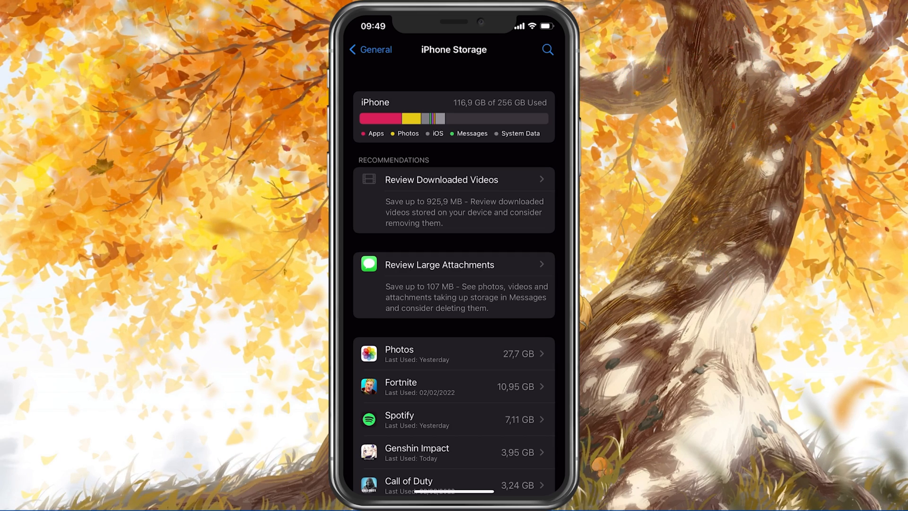
click(454, 452)
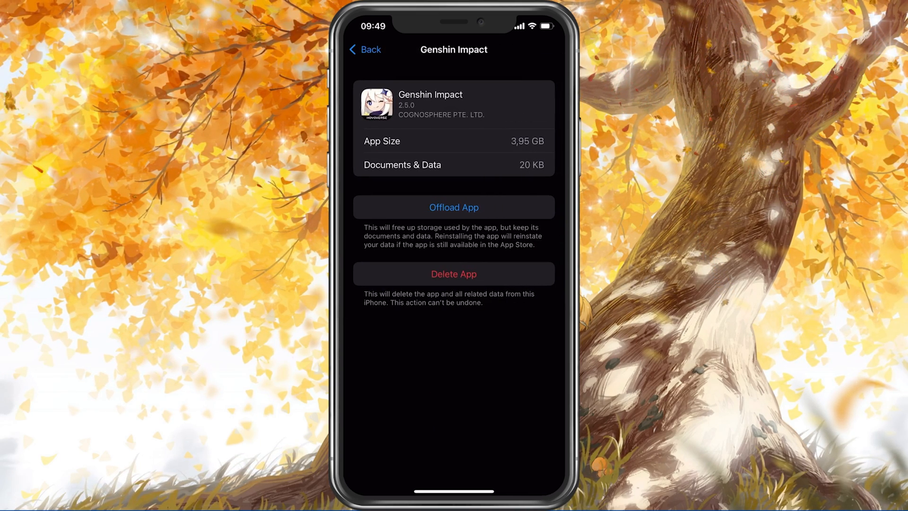
click(366, 49)
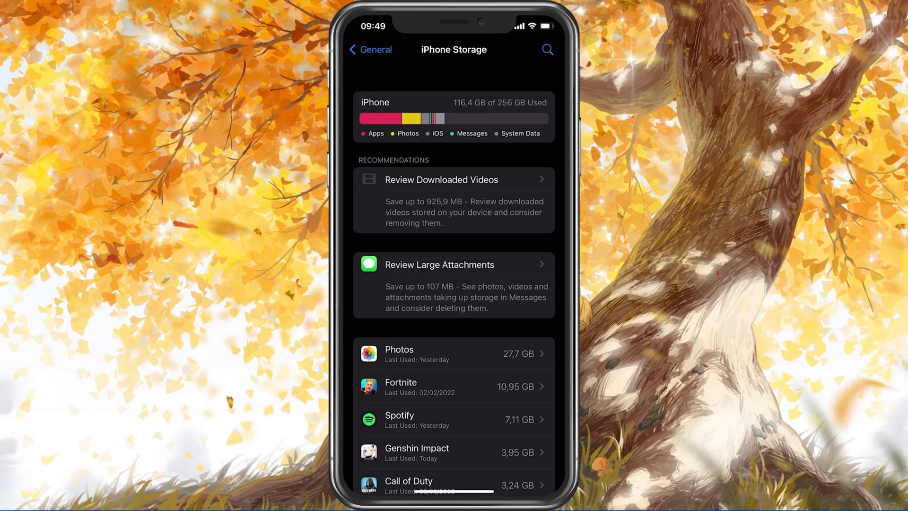
scroll(down, 3)
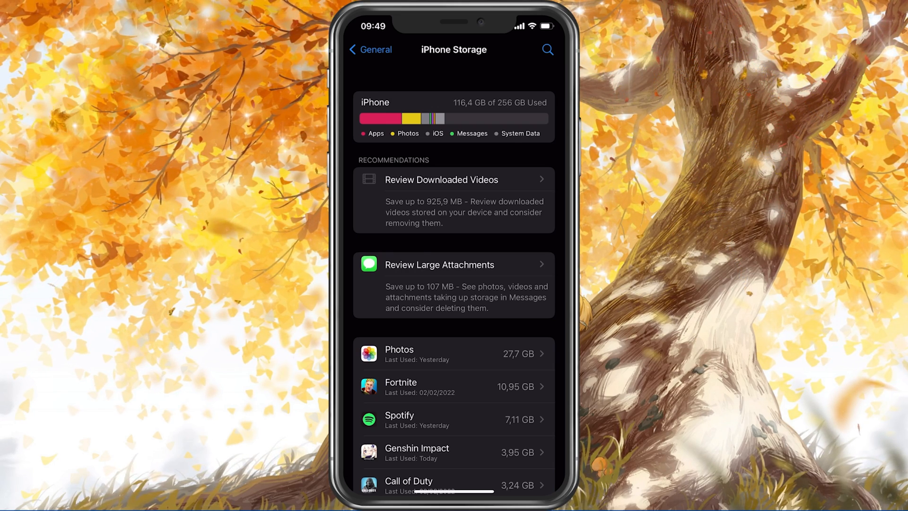
click(369, 49)
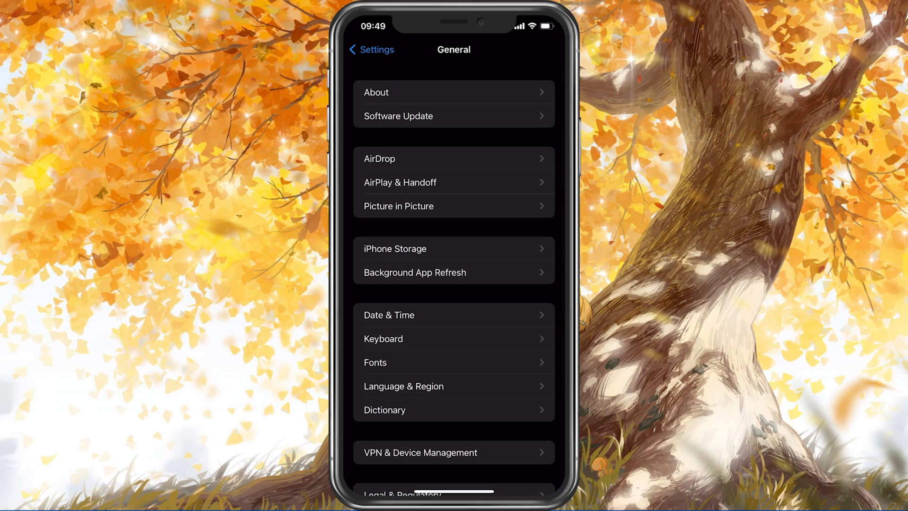
Step: Set Background App Refresh to Off and bring up the power-off screen
click(415, 272)
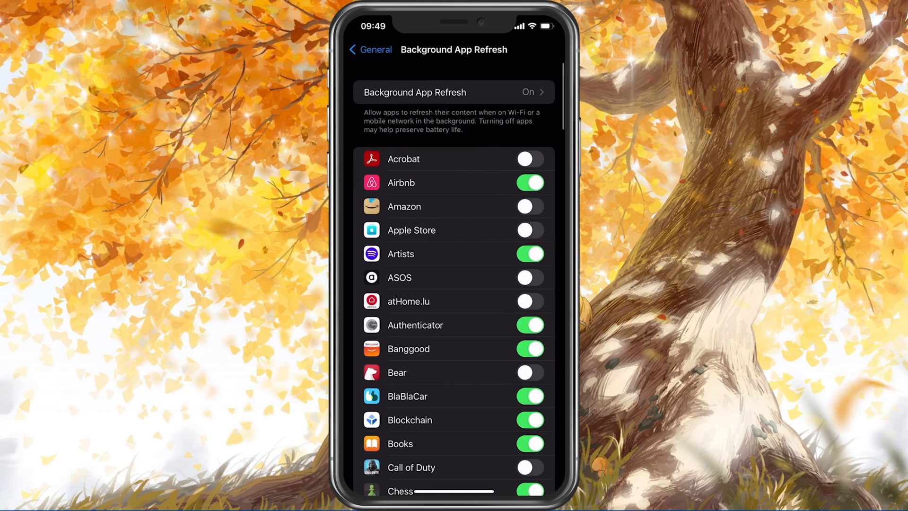
click(454, 92)
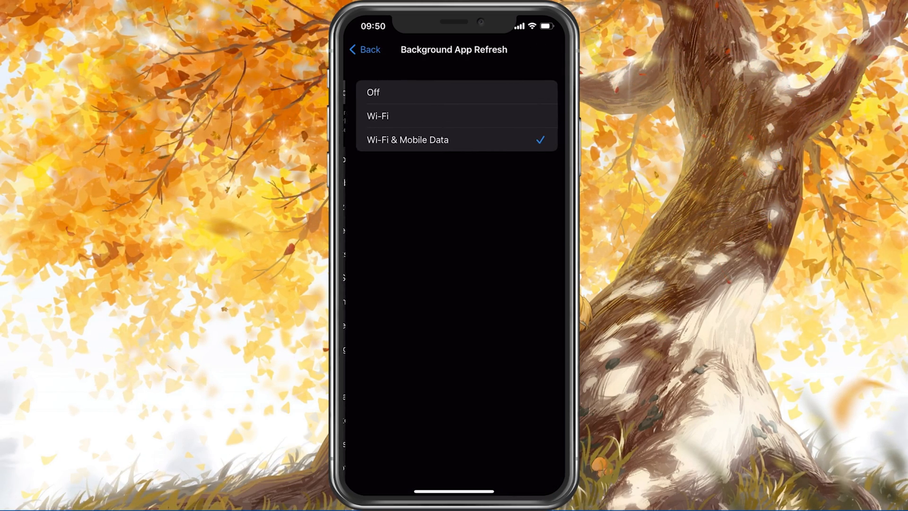
click(373, 92)
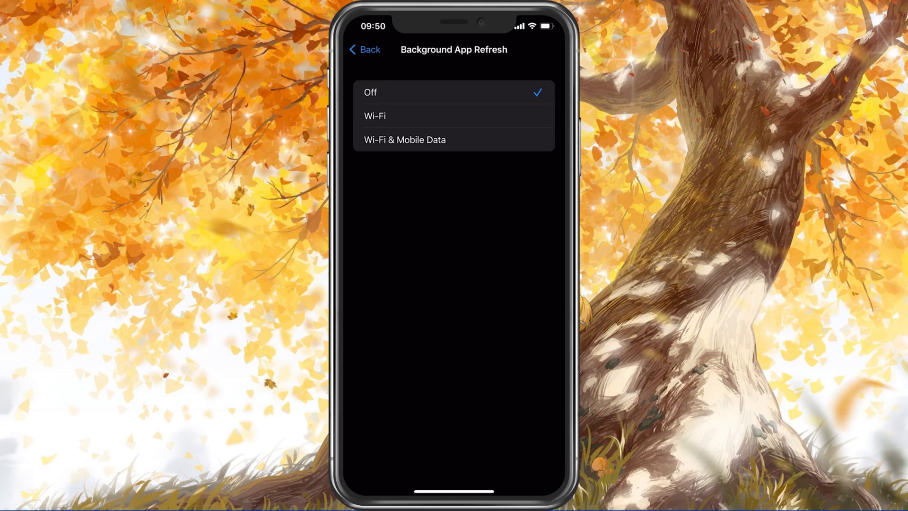
click(364, 49)
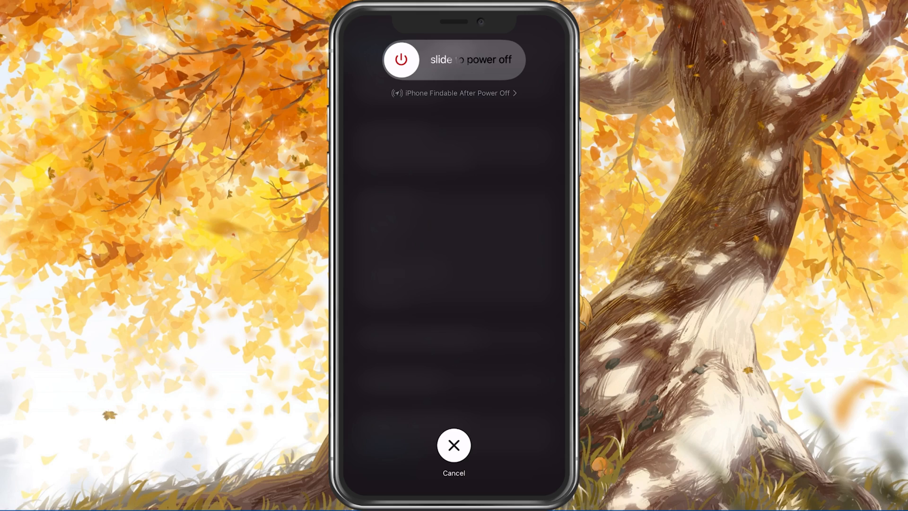
Step: Shut down the iPhone with the power-off slider, then return to the main Settings list
drag(401, 60, 458, 60)
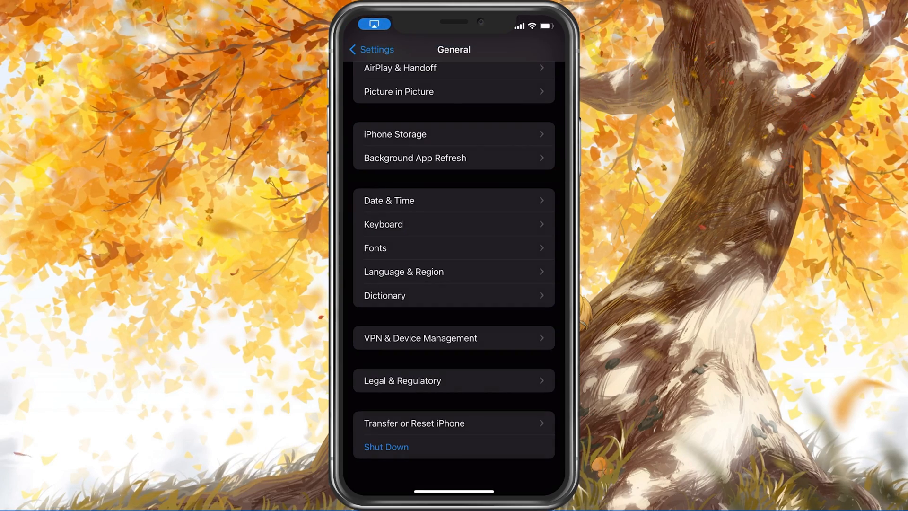
click(371, 49)
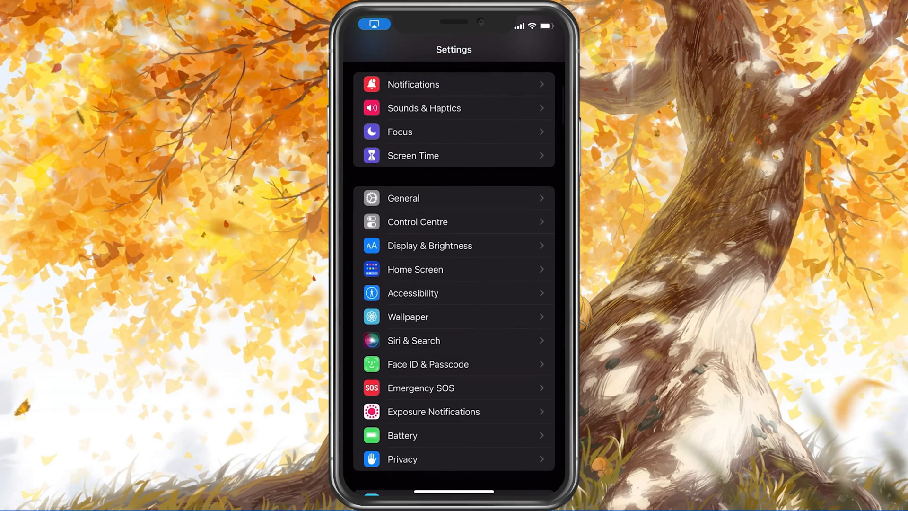